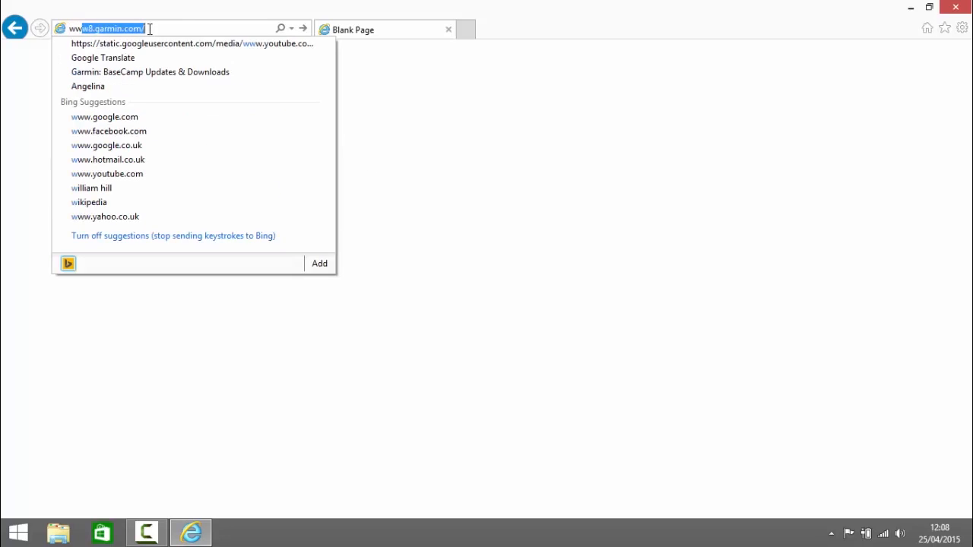
pyautogui.write('www.garmin.com/')
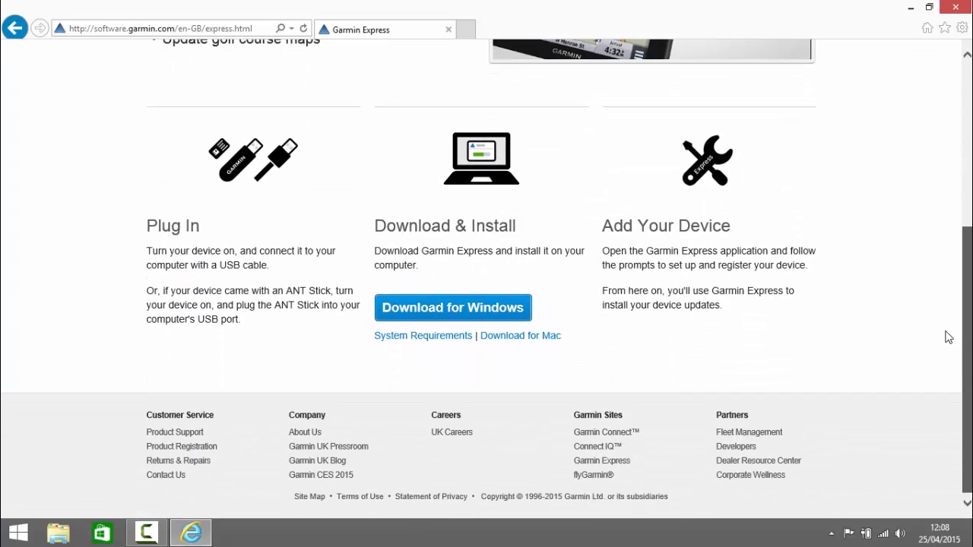
pyautogui.click(453, 307)
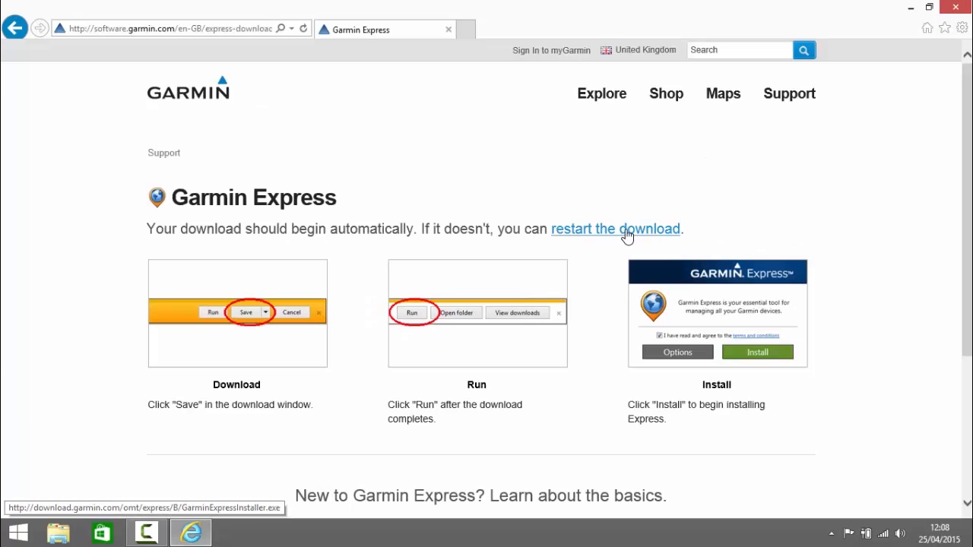
pyautogui.click(616, 228)
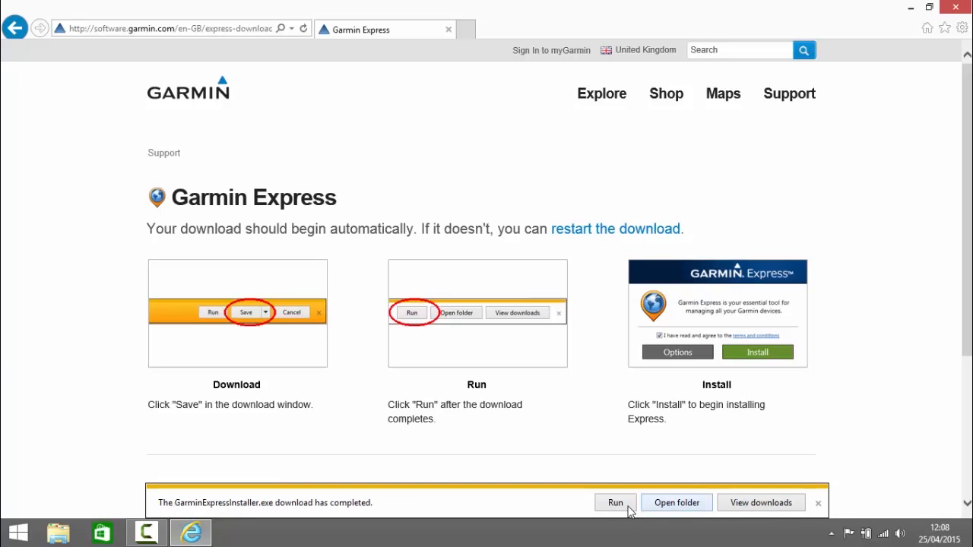
# Run the Garmin Express installer, agree to the terms and install it
pyautogui.click(614, 501)
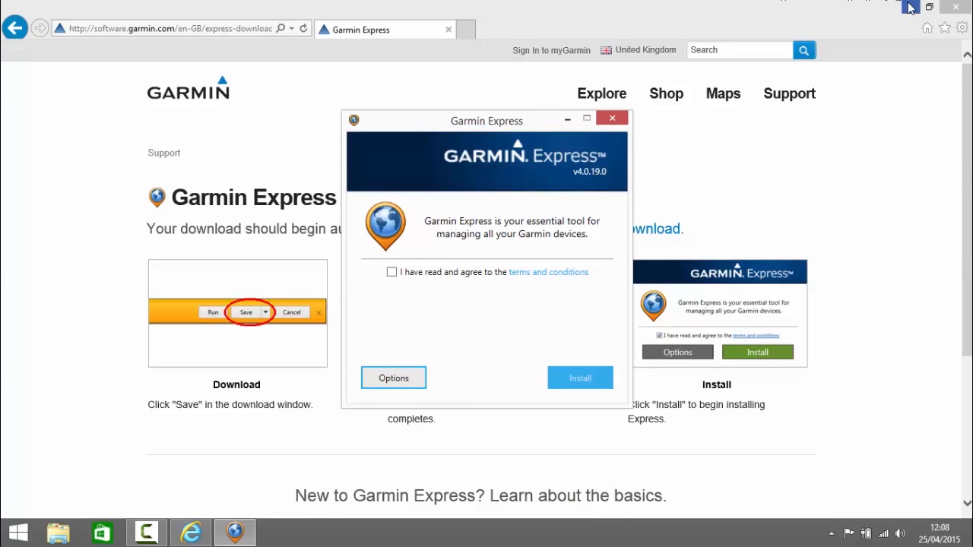
pyautogui.click(392, 272)
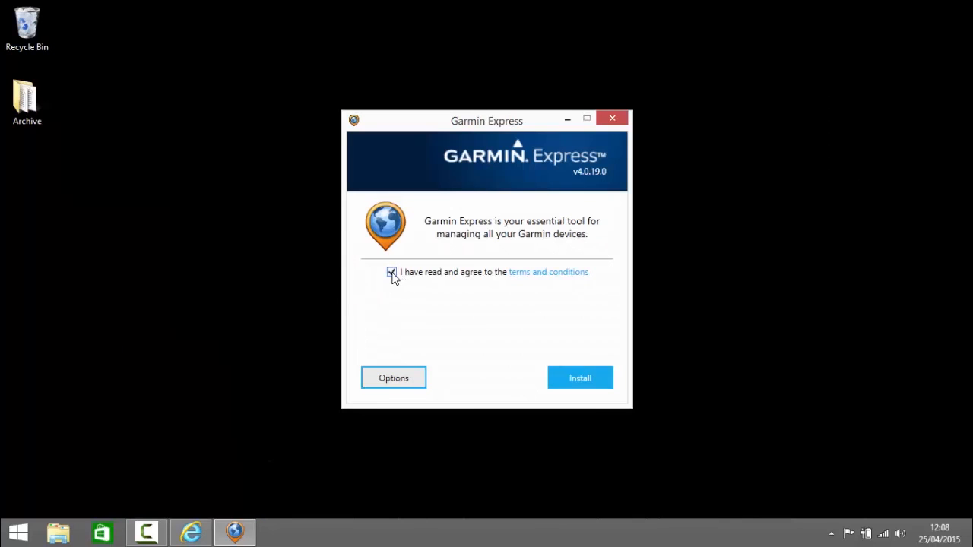
pyautogui.click(580, 377)
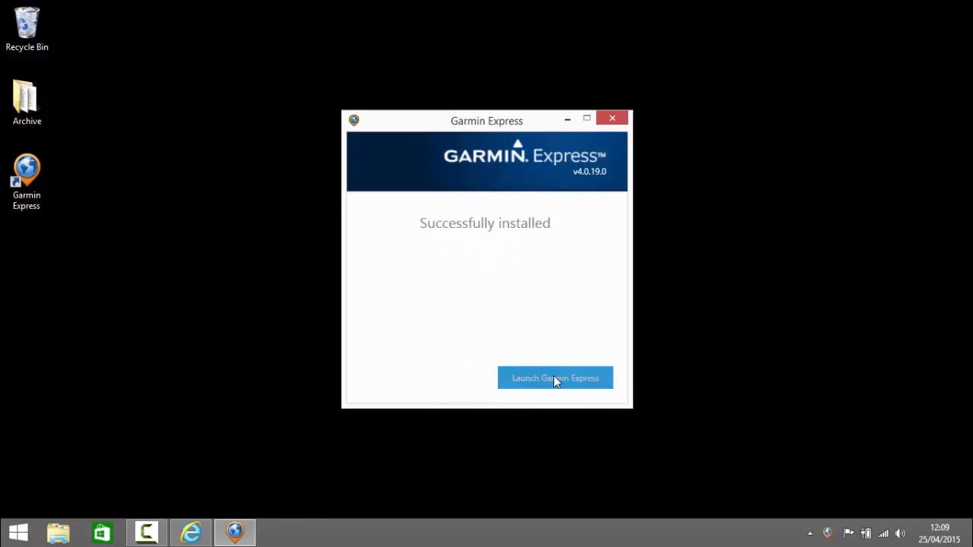
# Launch Garmin Express and add the detected zūmo 590 device
pyautogui.click(555, 377)
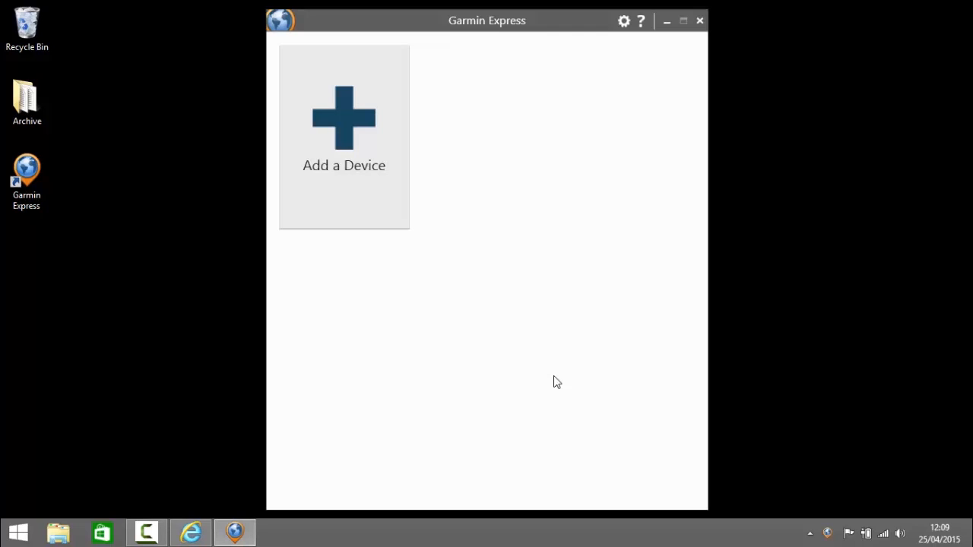
pyautogui.moveTo(344, 124)
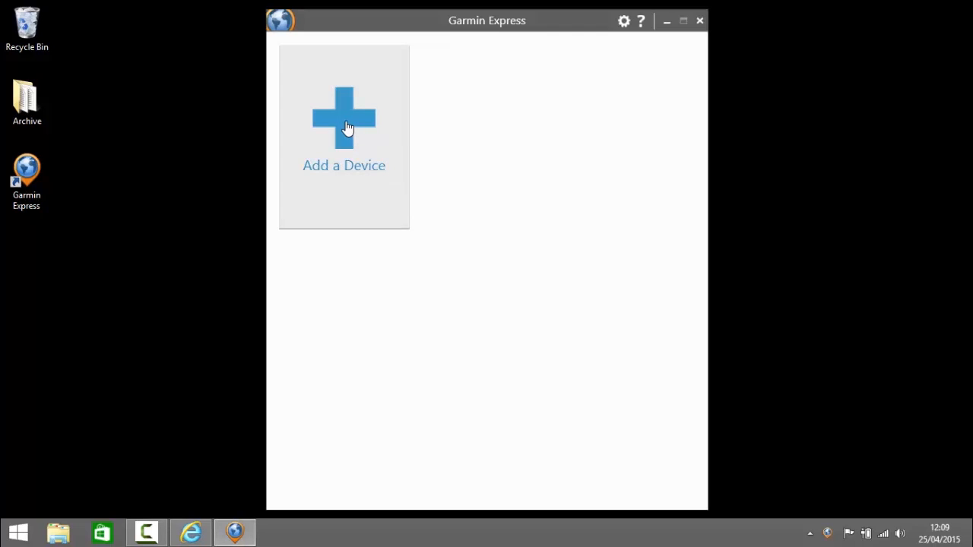
pyautogui.click(344, 122)
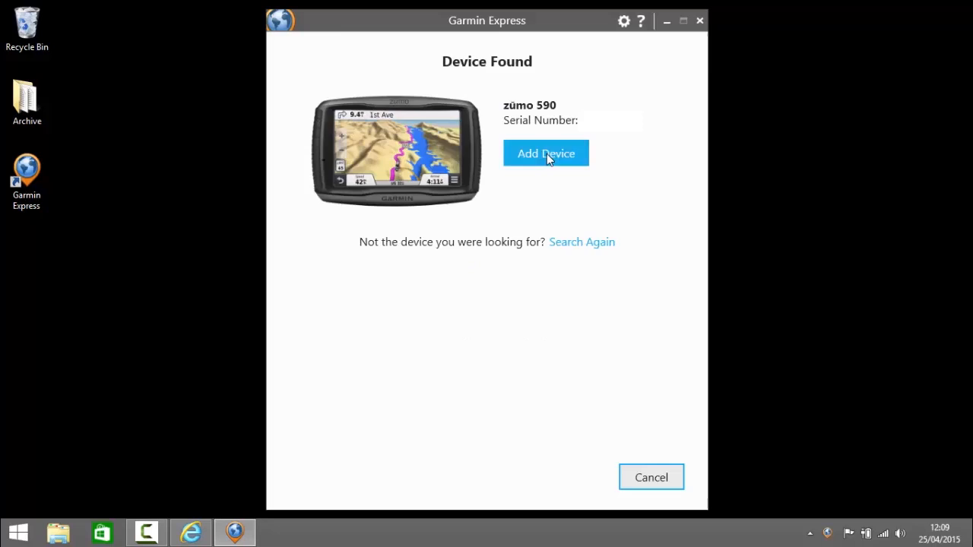
pyautogui.click(546, 152)
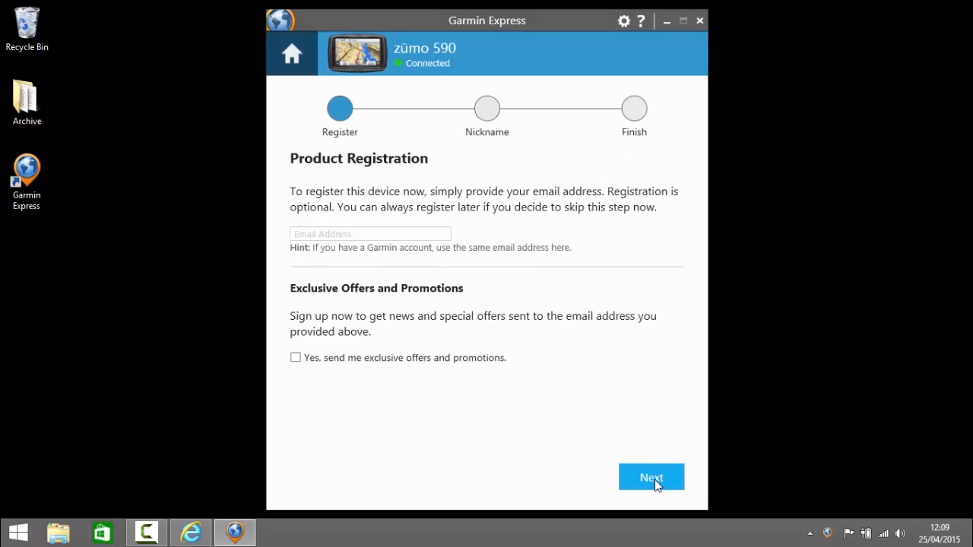
# Skip registration, keep the zūmo 590 nickname, allow anonymous data collection and finish setup
pyautogui.click(651, 477)
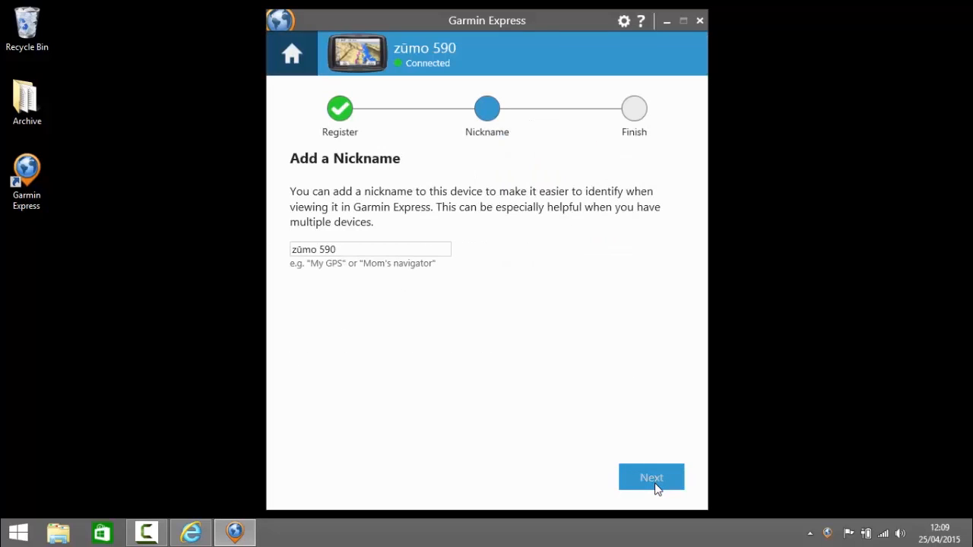
pyautogui.click(651, 477)
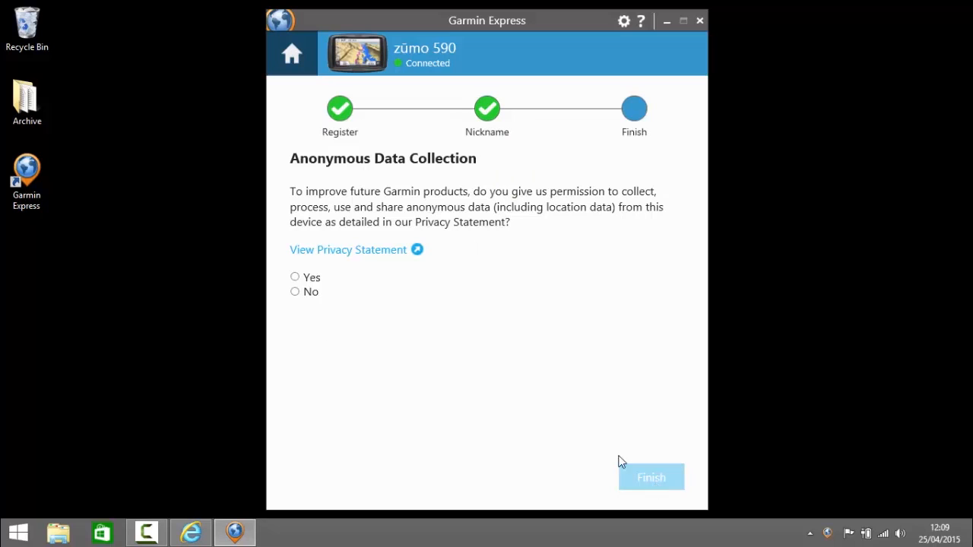
pyautogui.click(295, 277)
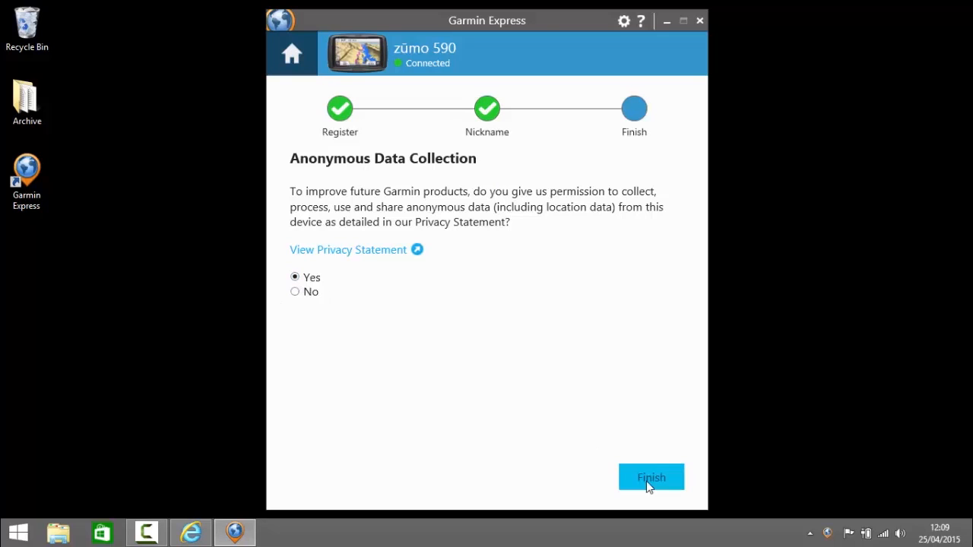
pyautogui.click(650, 477)
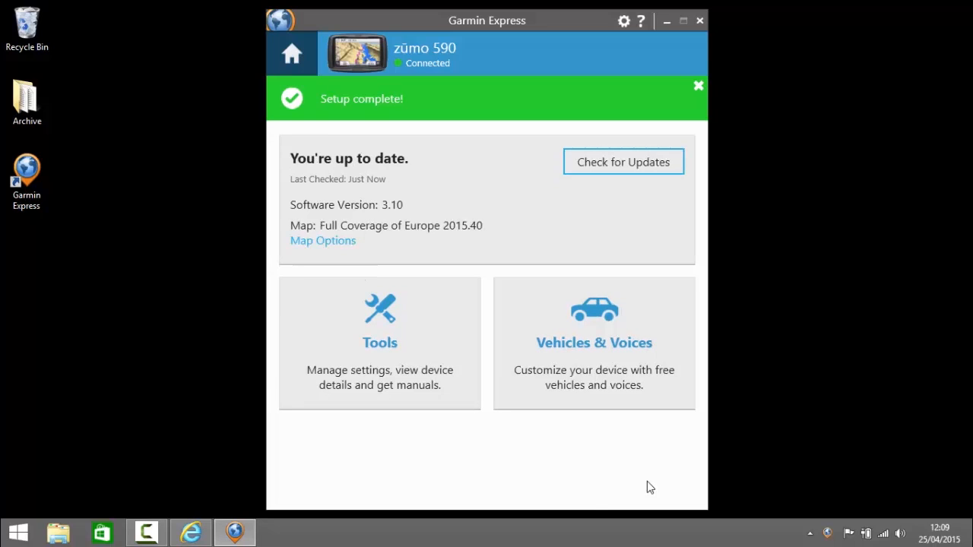
pyautogui.moveTo(484, 383)
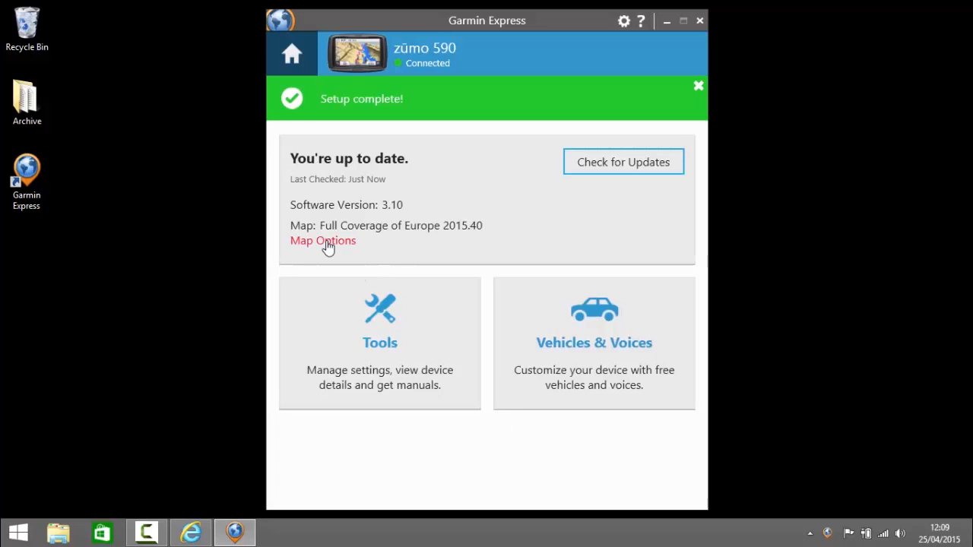
# Show the Map Options for the zūmo 590's Full Coverage of Europe 2015.40 map
pyautogui.click(322, 240)
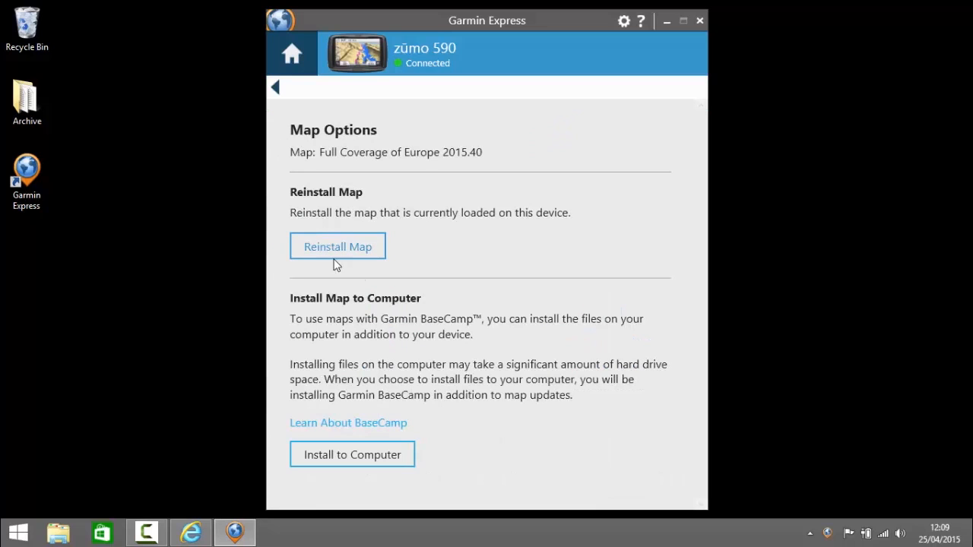
pyautogui.moveTo(447, 447)
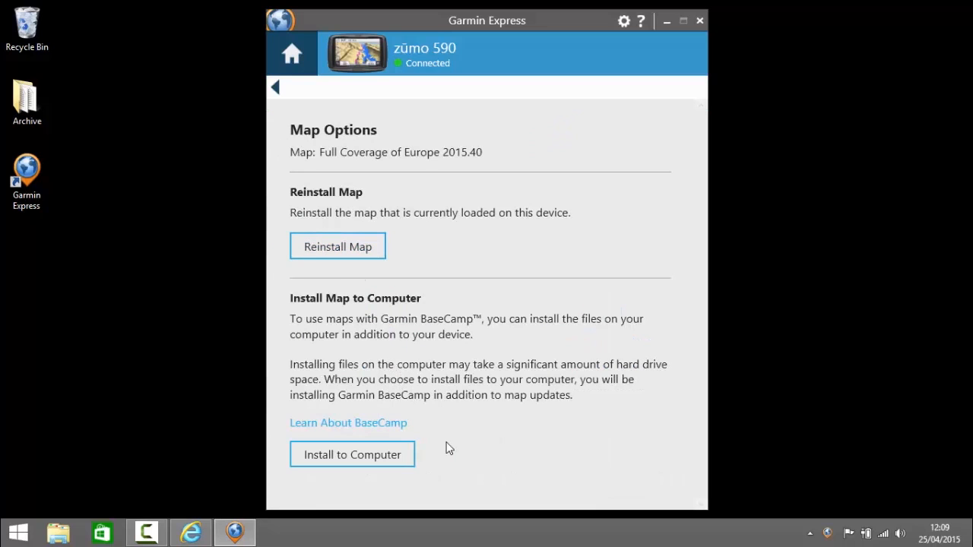
pyautogui.moveTo(444, 474)
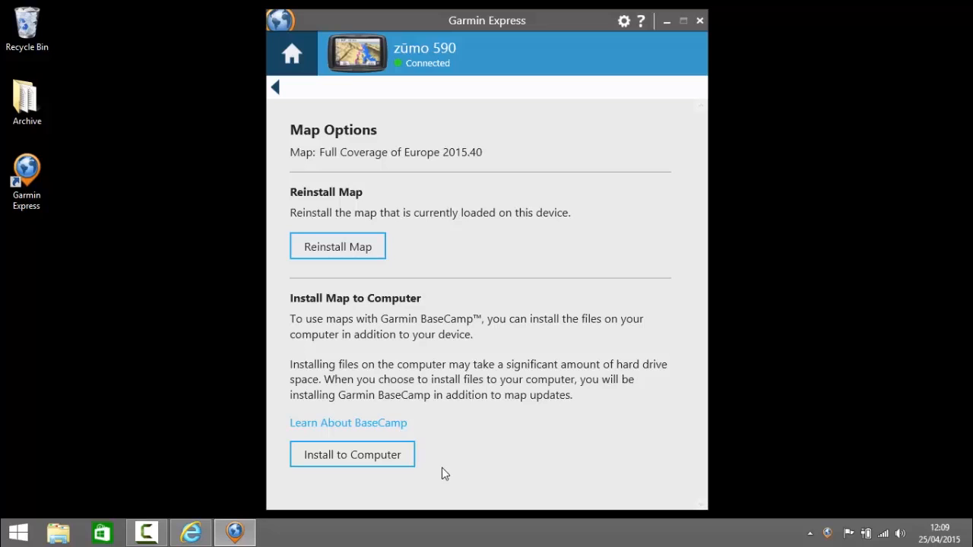
pyautogui.moveTo(353, 455)
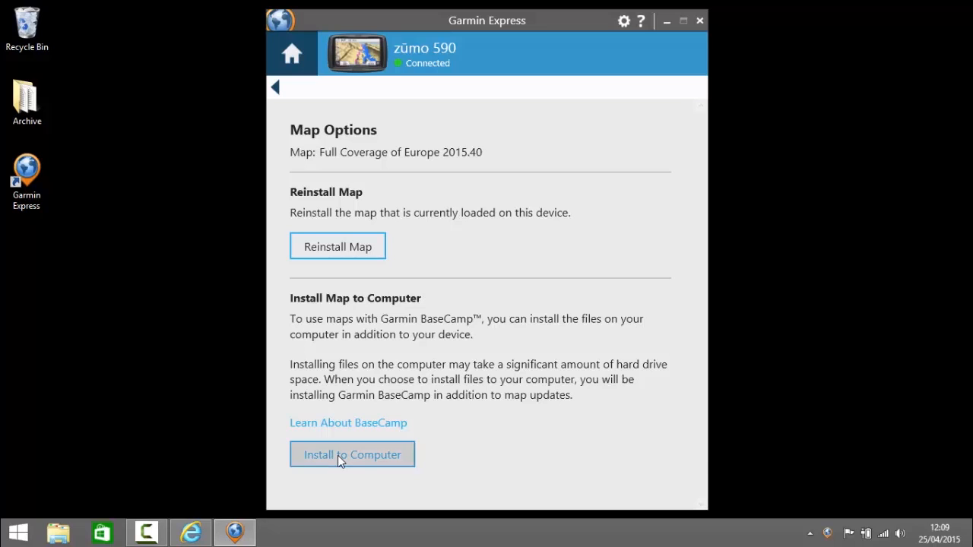
# Install the map to the computer, accepting the license and continuing past the update notes
pyautogui.click(353, 453)
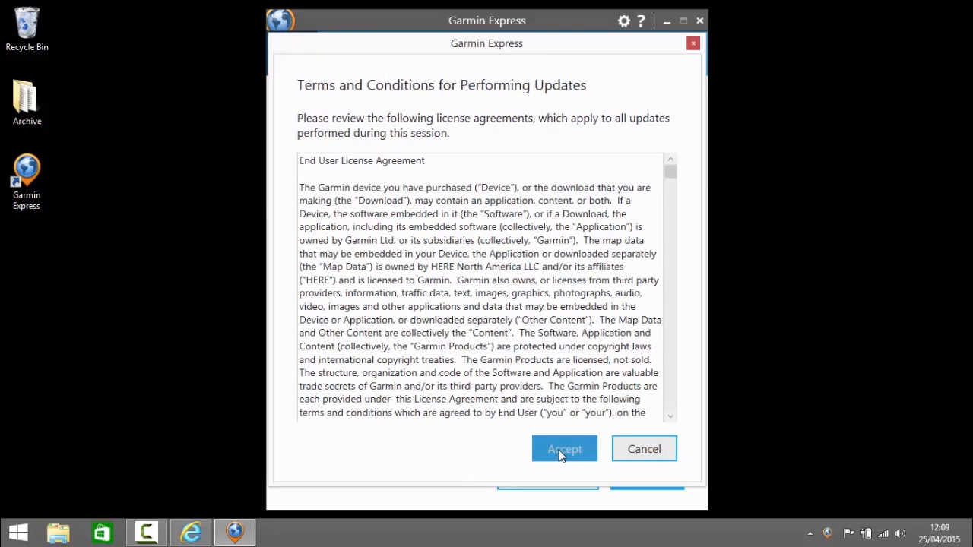
pyautogui.click(564, 449)
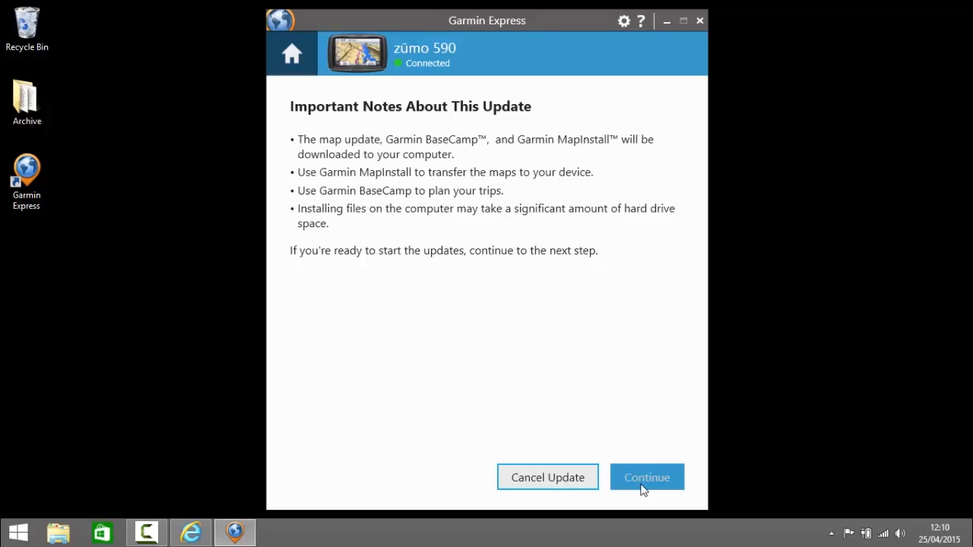
pyautogui.click(648, 477)
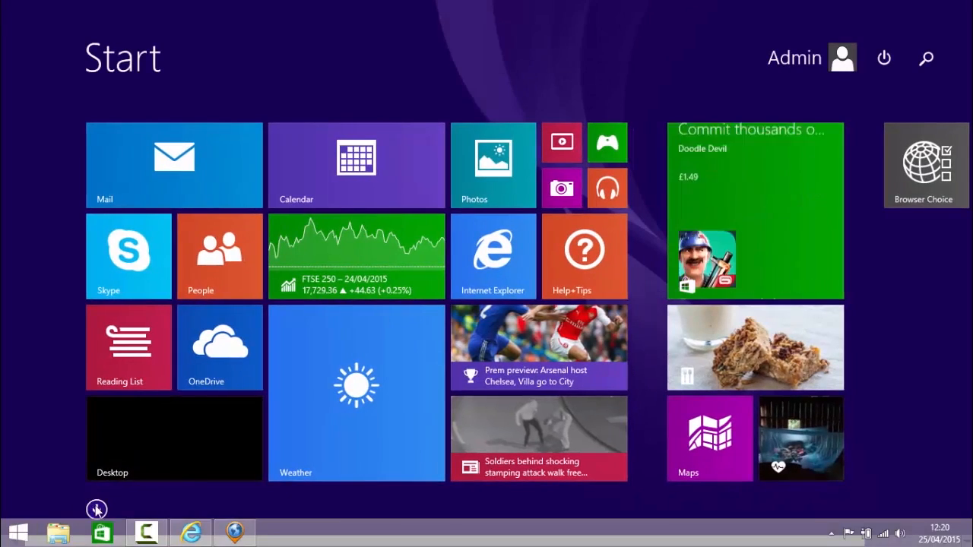
# Launch Garmin BaseCamp from the Garmin group in the Apps list
pyautogui.click(97, 510)
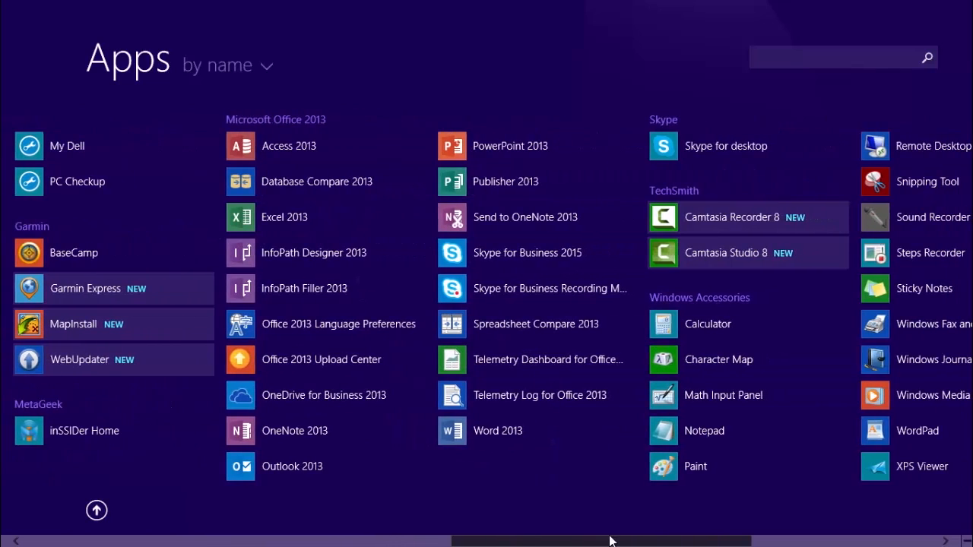
pyautogui.click(85, 289)
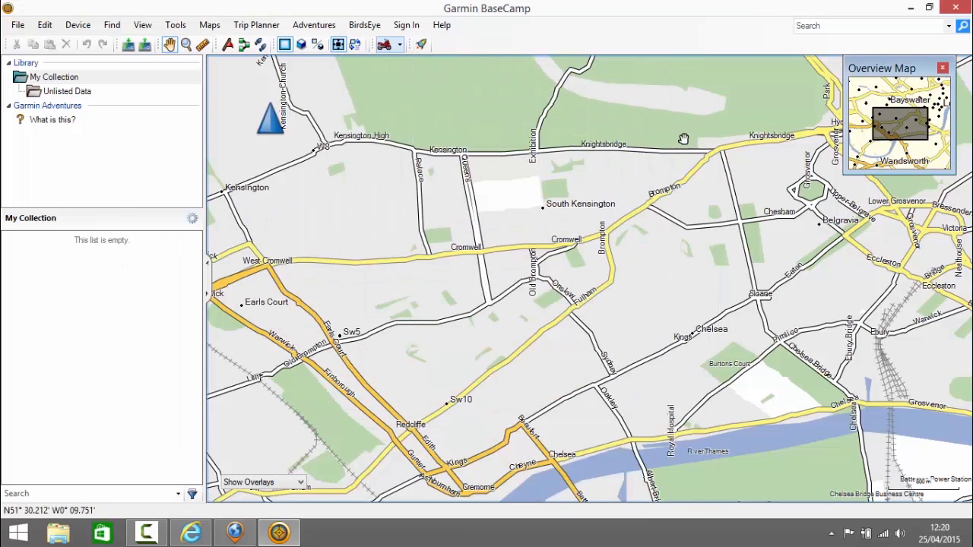
pyautogui.moveTo(128, 90)
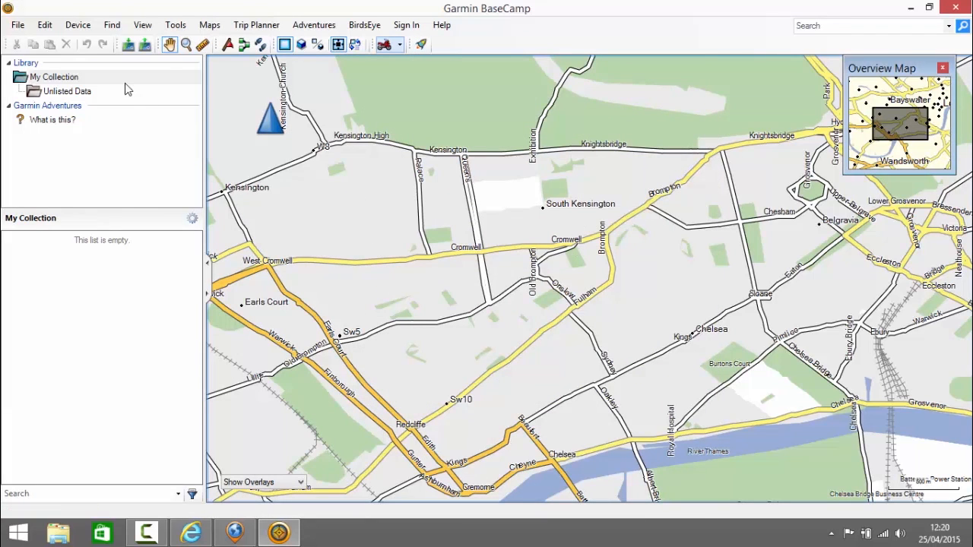
pyautogui.moveTo(185, 44)
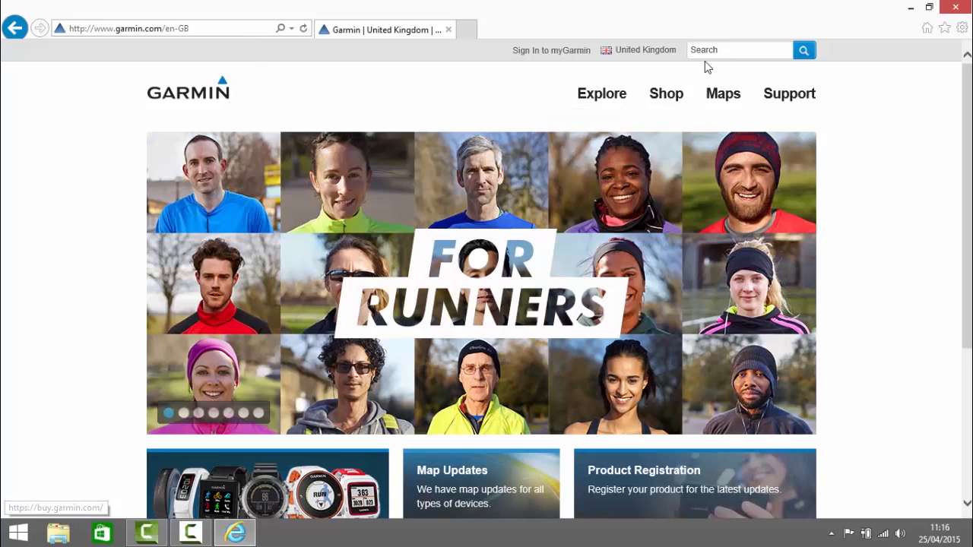
# Search the Garmin site for 'Basecamp'
pyautogui.click(739, 48)
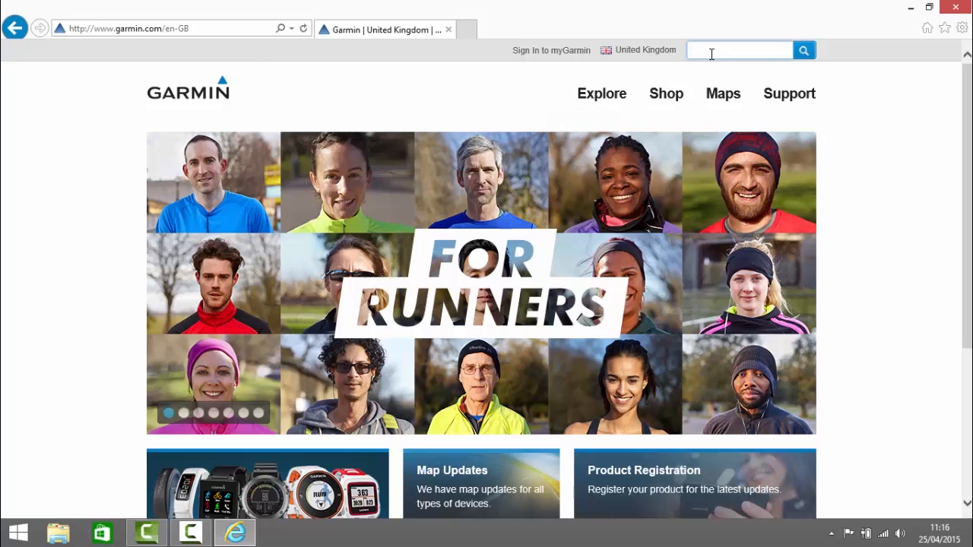
pyautogui.write('Based')
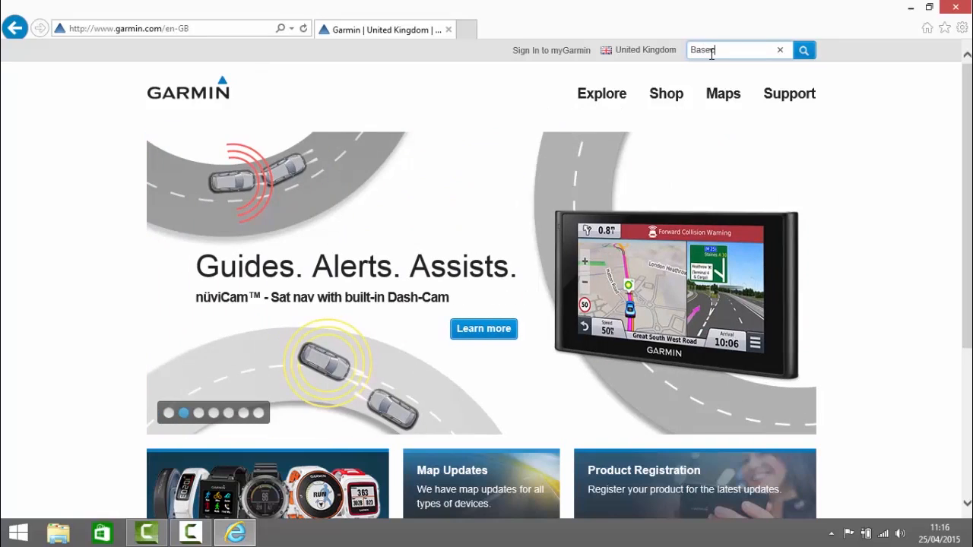
pyautogui.write('camp')
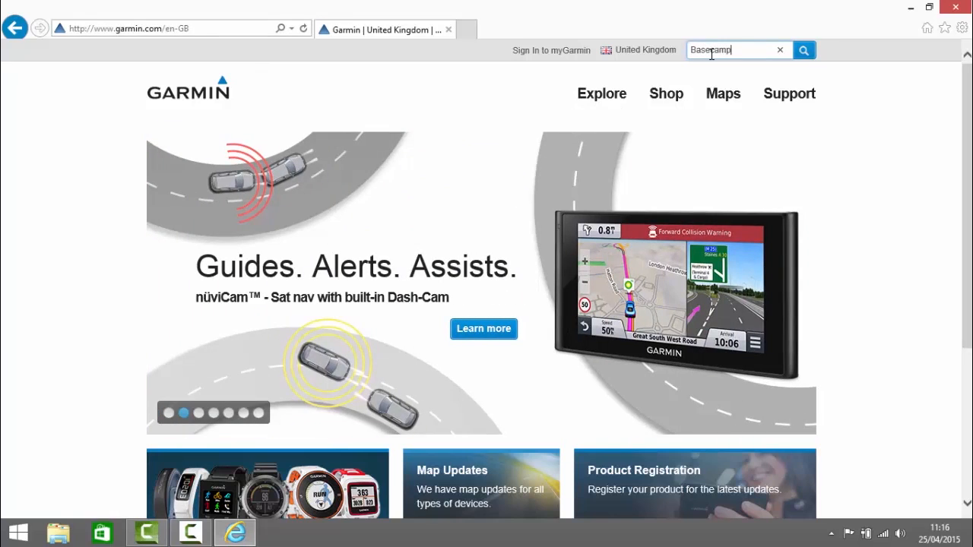
pyautogui.click(803, 50)
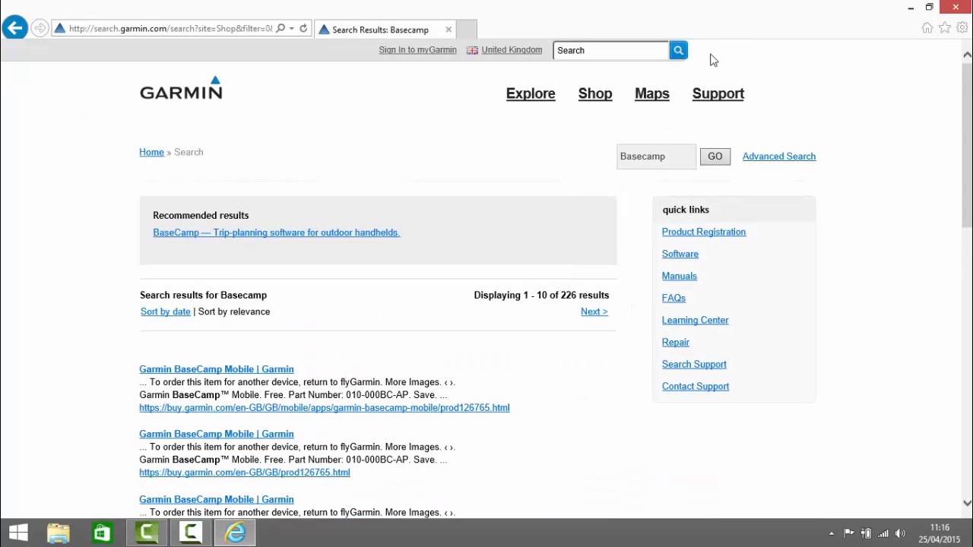
pyautogui.moveTo(276, 236)
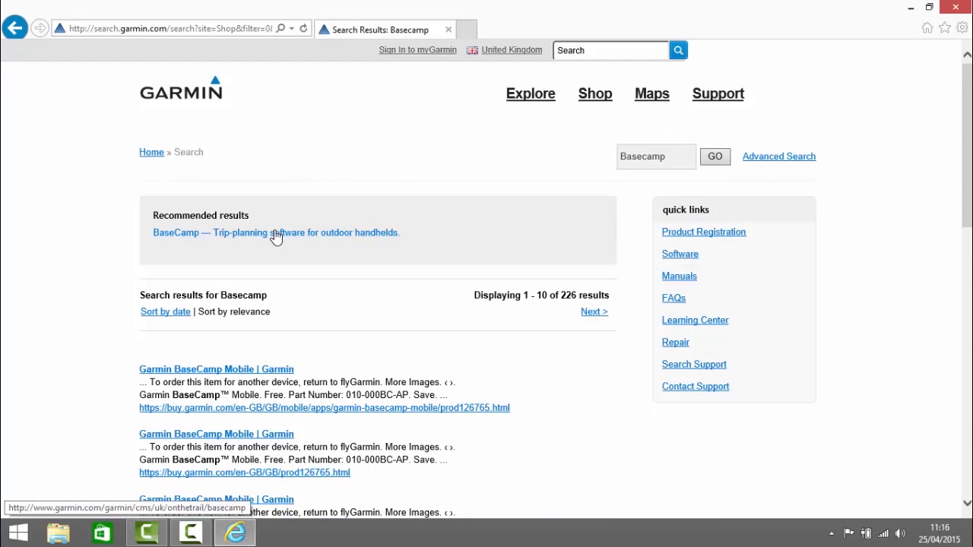
# From the recommended BaseCamp result, download the BaseCamp 4.4.6 Windows installer
pyautogui.click(276, 233)
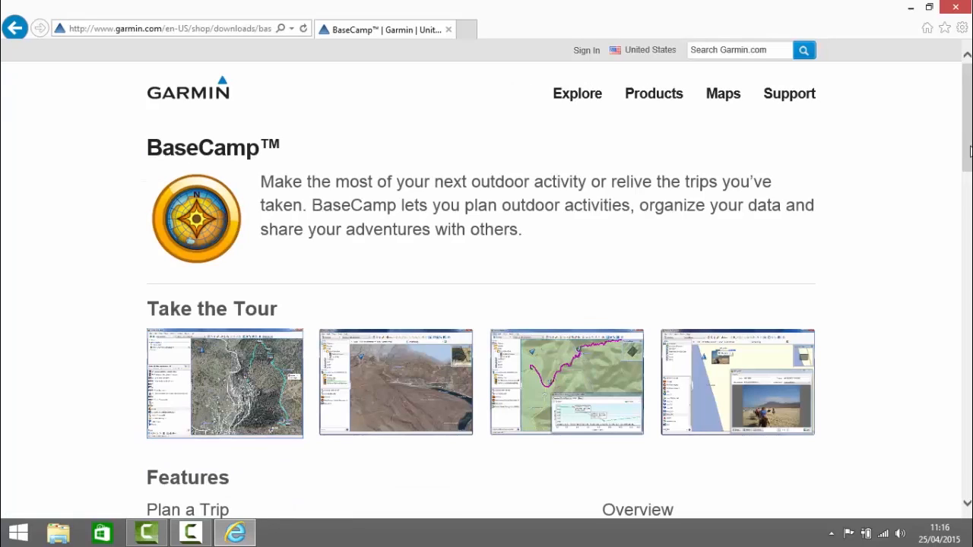
pyautogui.scroll(-3)
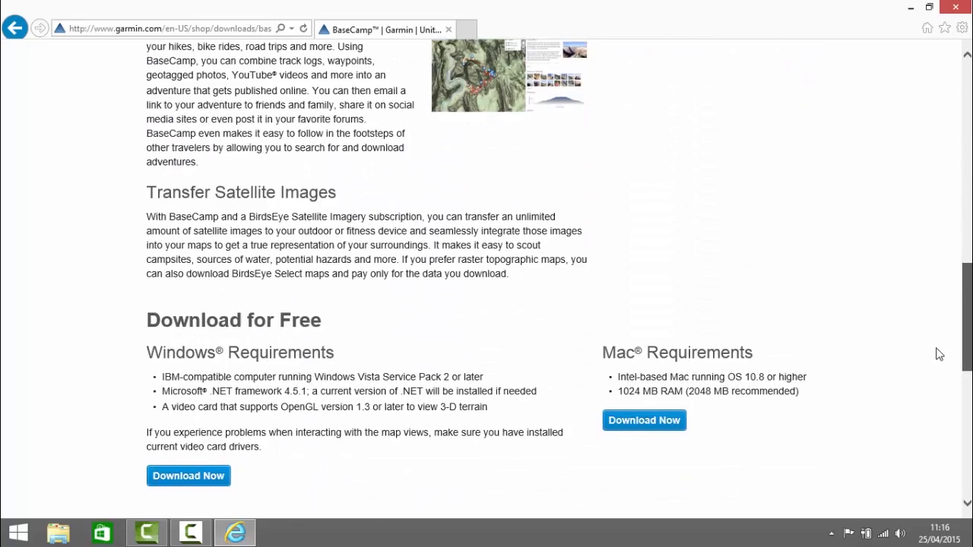
pyautogui.scroll(-3)
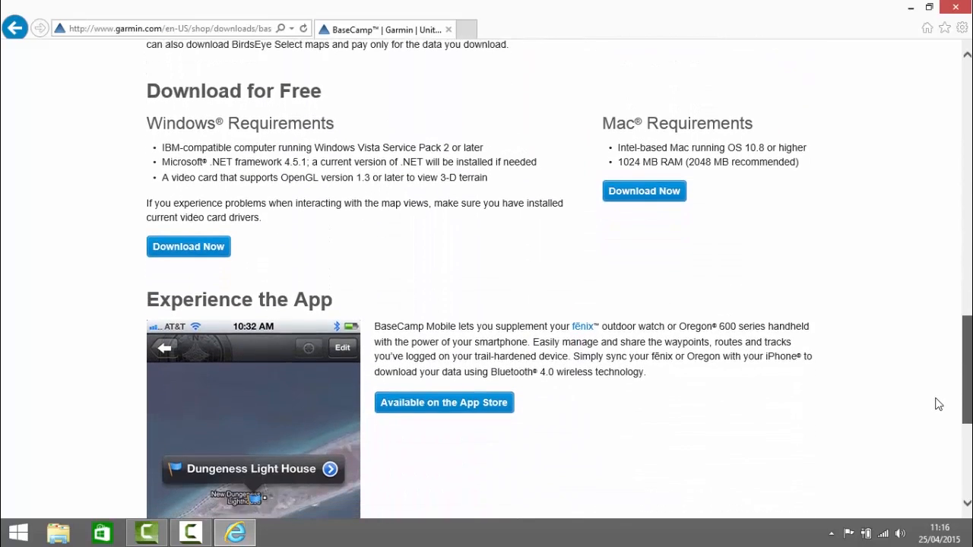
pyautogui.scroll(-3)
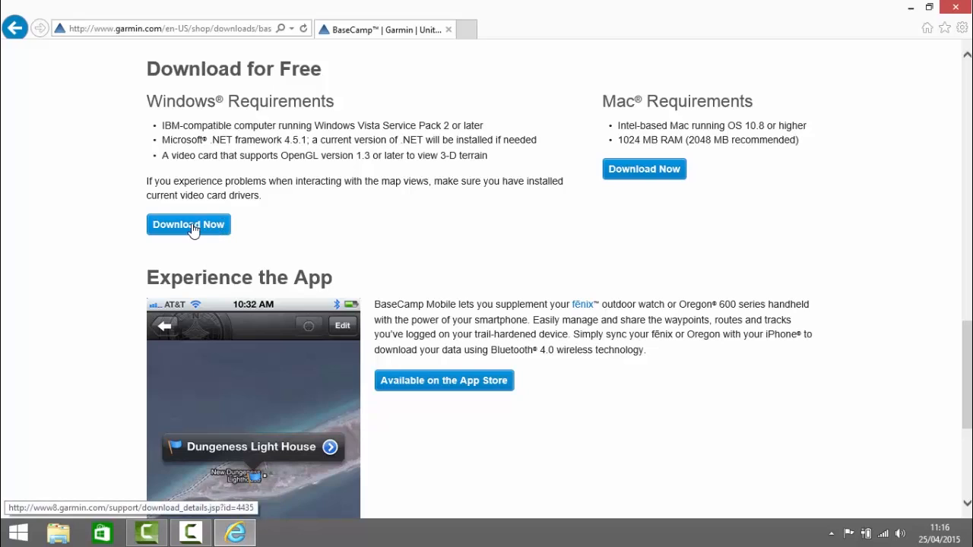
pyautogui.click(188, 225)
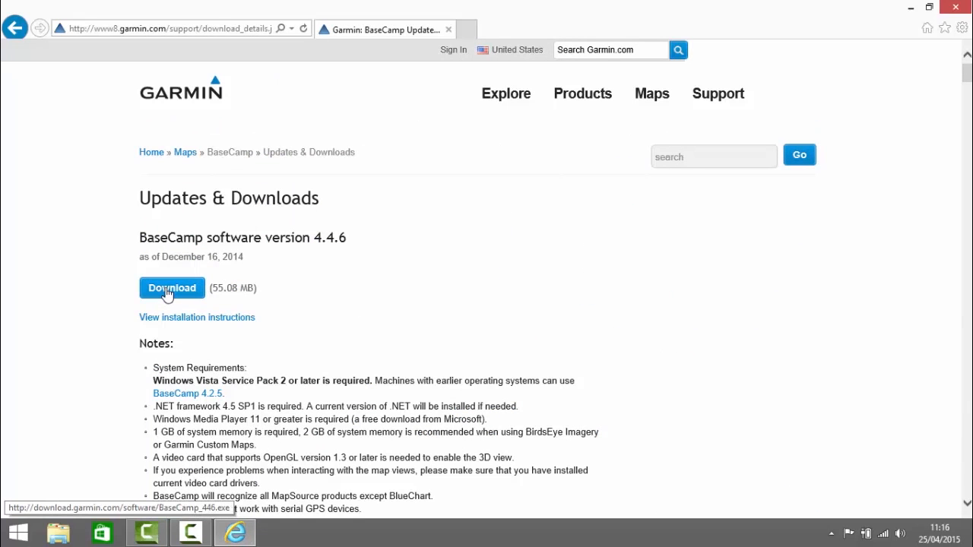
pyautogui.click(172, 288)
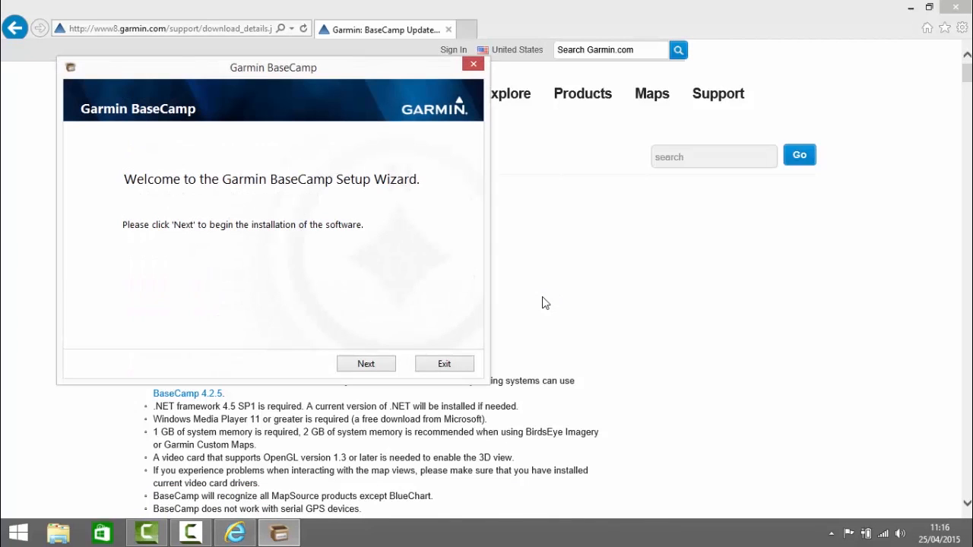
# Complete the BaseCamp setup wizard, accepting the license, and exit with BaseCamp launching
pyautogui.click(365, 364)
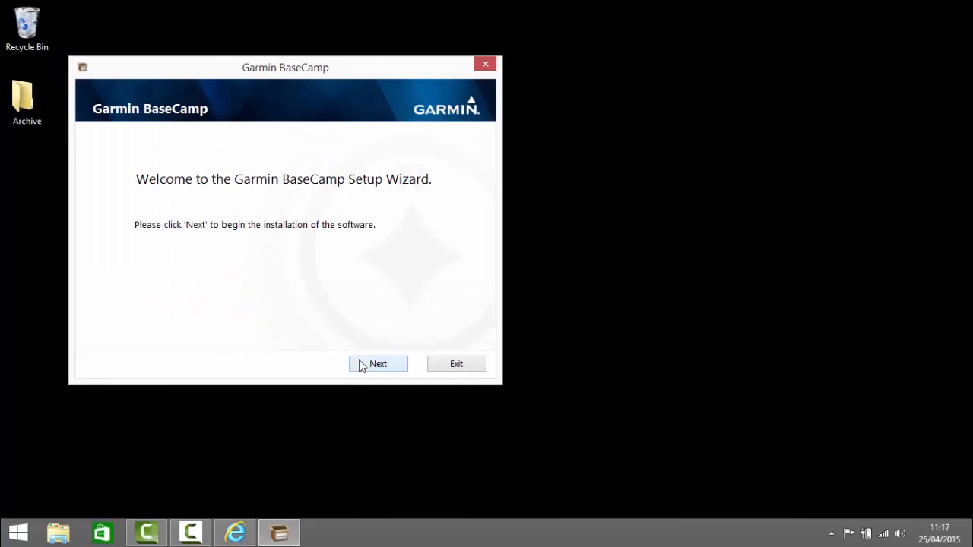
pyautogui.click(377, 363)
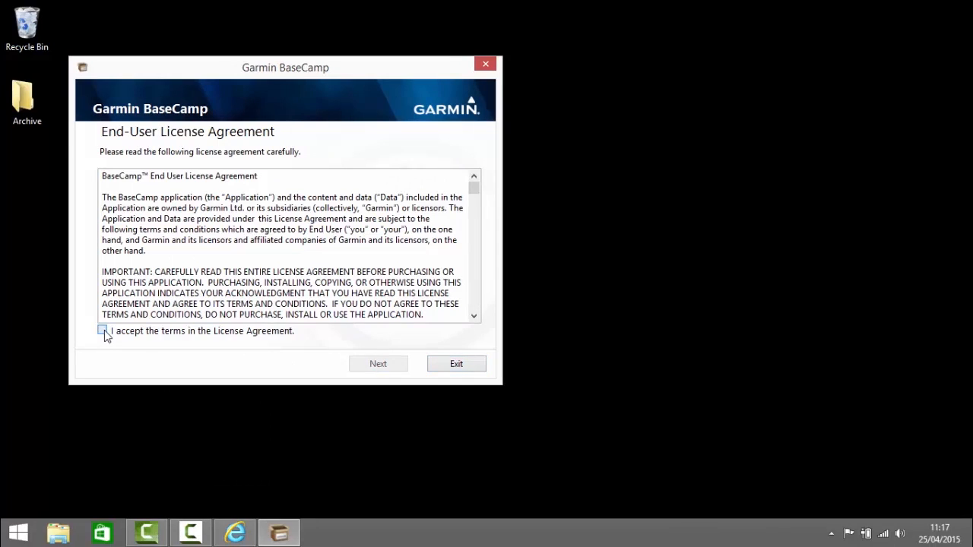
pyautogui.click(377, 364)
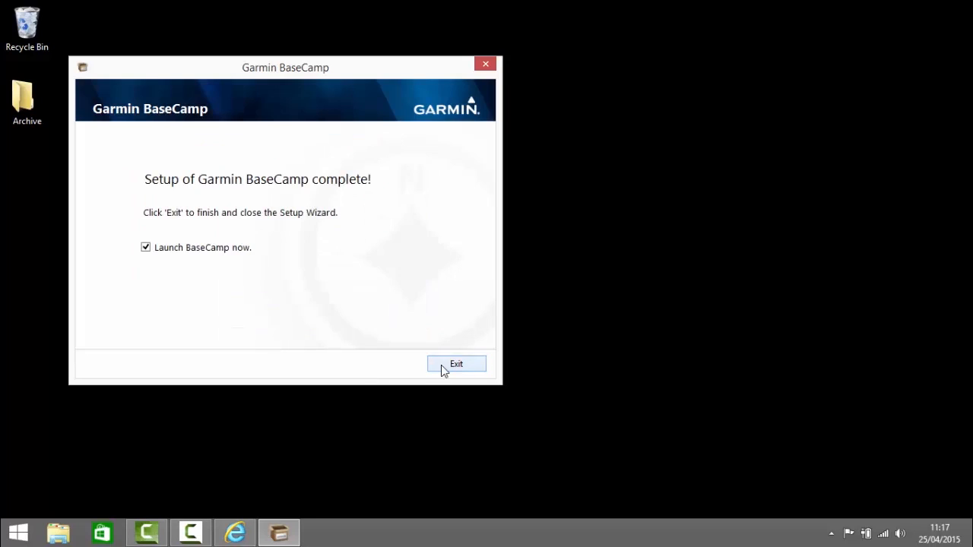
pyautogui.click(456, 363)
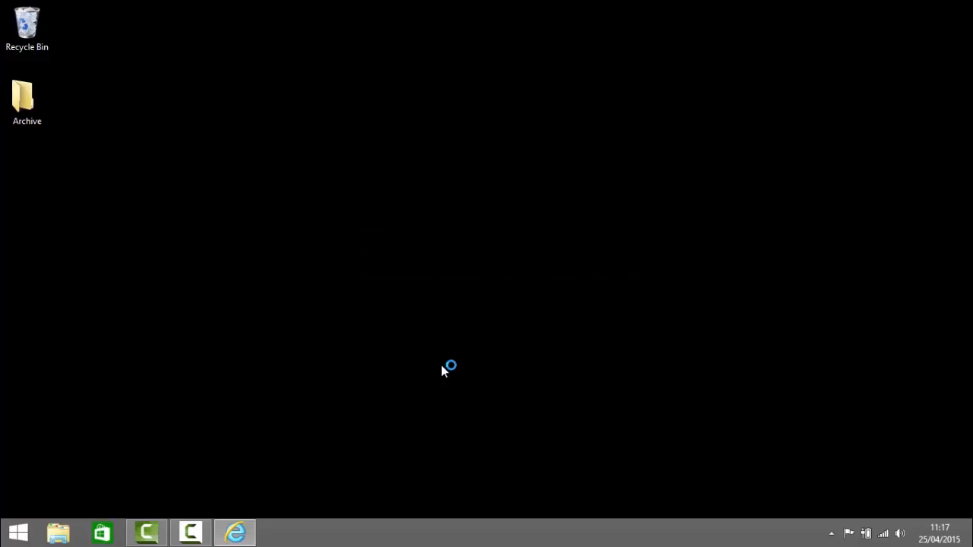
pyautogui.click(277, 532)
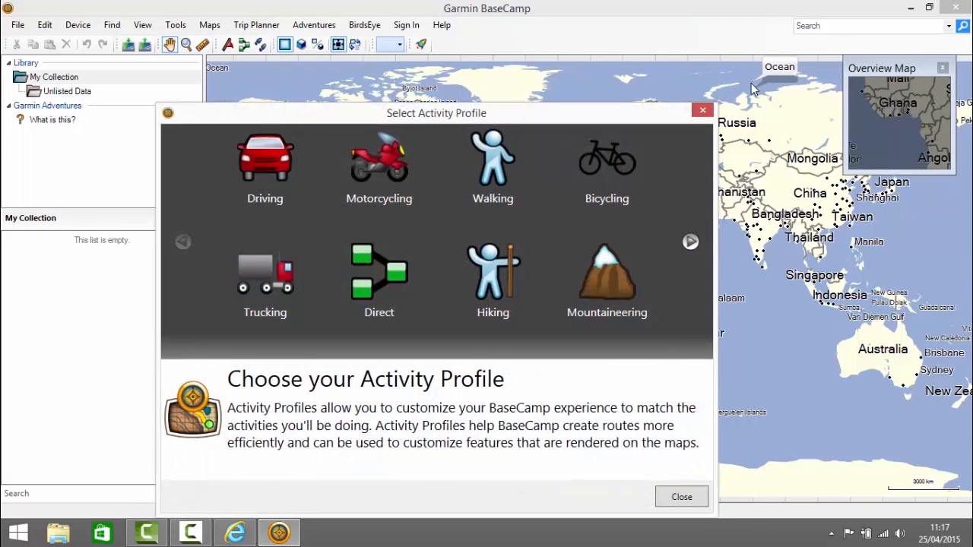
# Choose Motorcycling in the Select Activity Profile dialog
pyautogui.moveTo(437, 112); pyautogui.dragTo(499, 63)
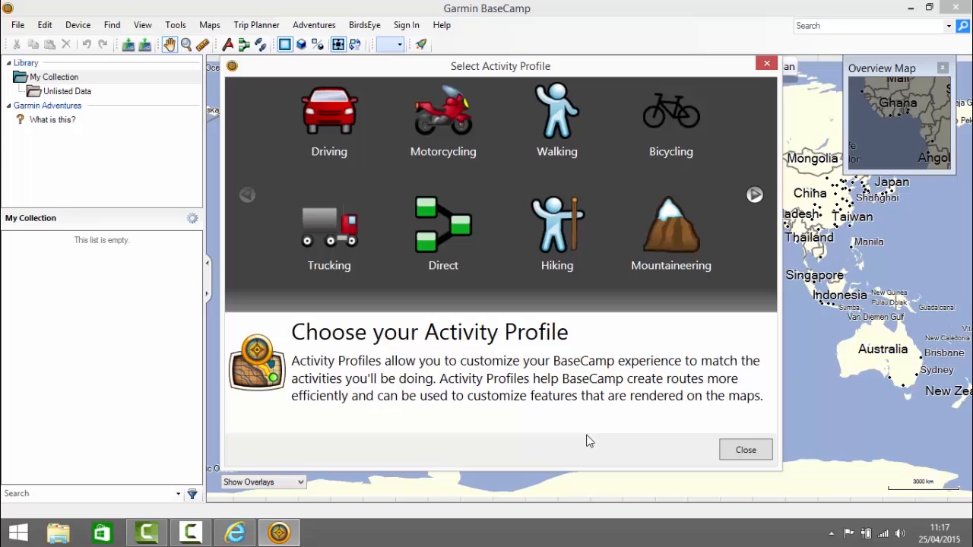
pyautogui.click(444, 122)
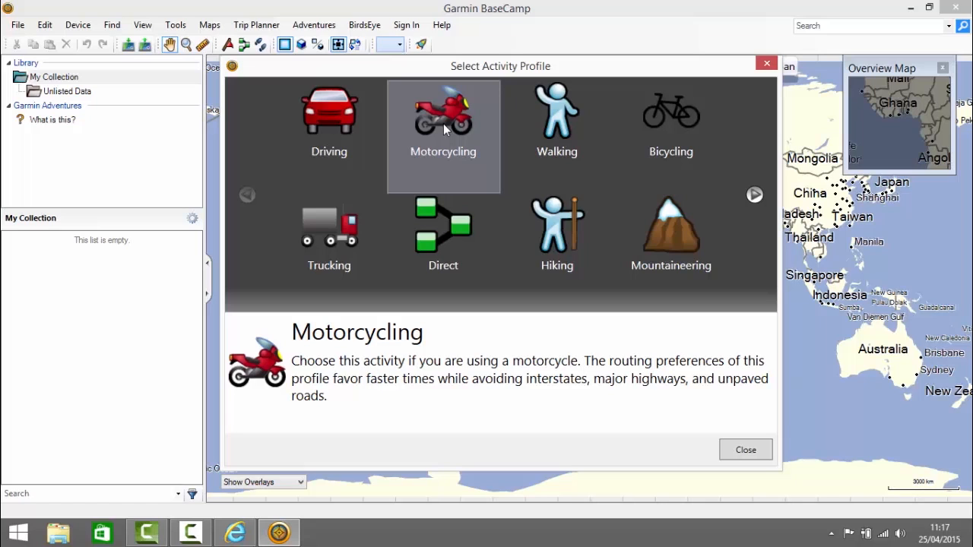
pyautogui.click(328, 121)
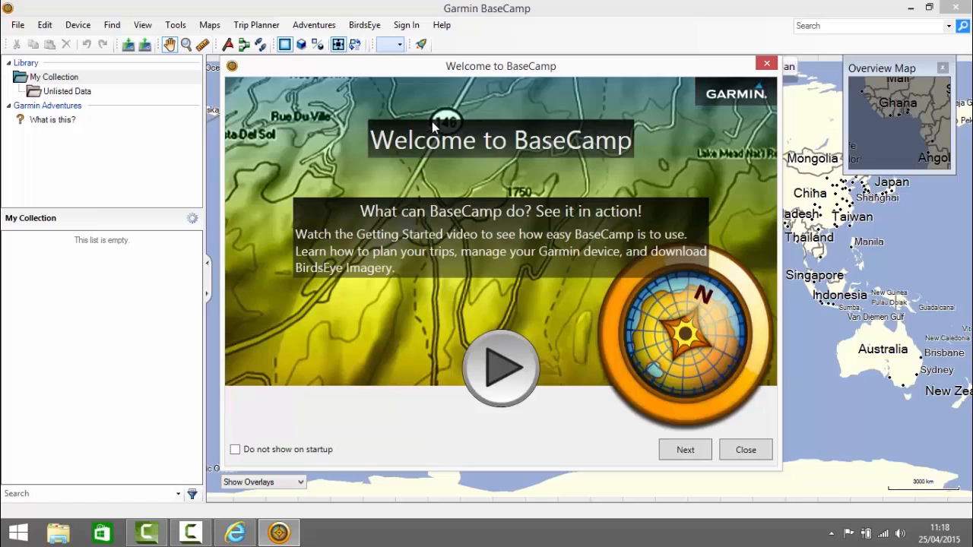
pyautogui.moveTo(551, 418)
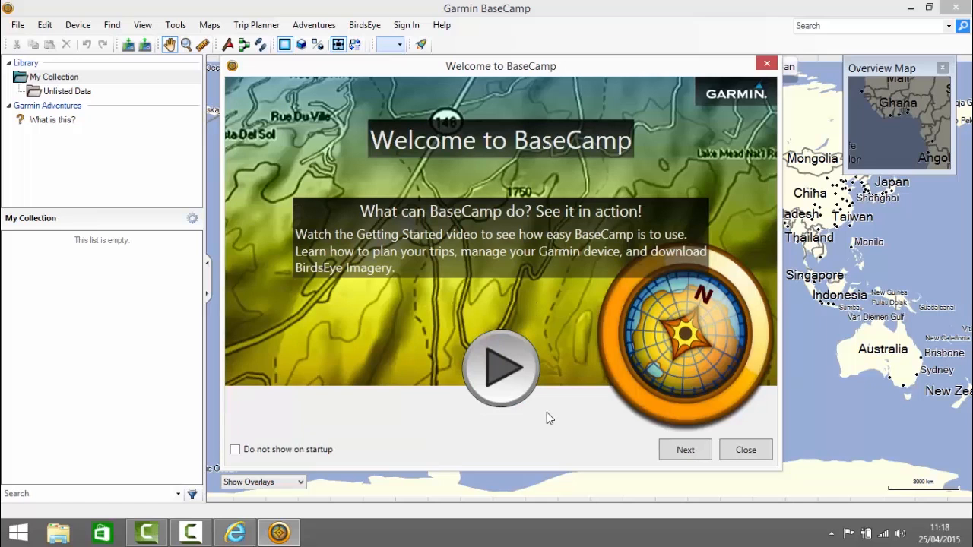
pyautogui.moveTo(544, 420)
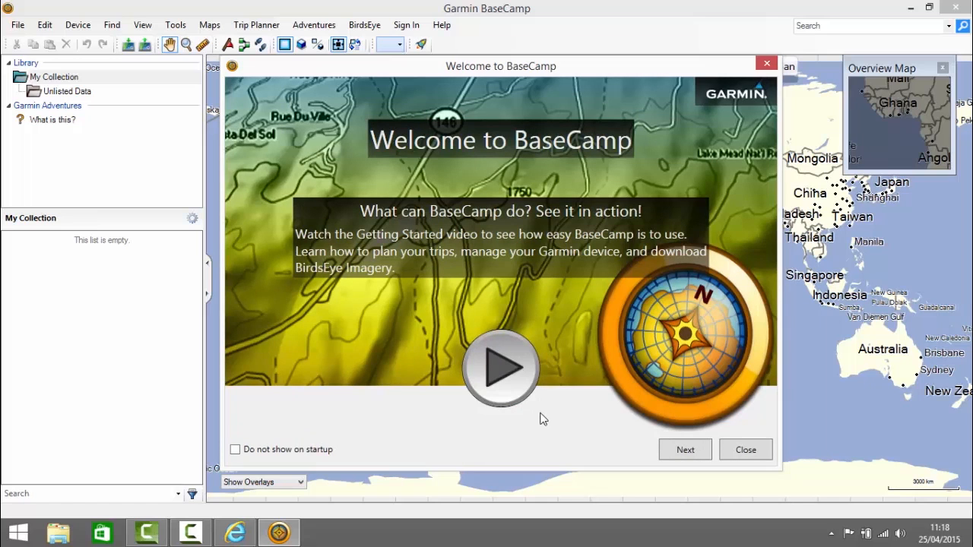
# Dismiss the Welcome to BaseCamp dialog and agree to share anonymous usage data
pyautogui.click(745, 450)
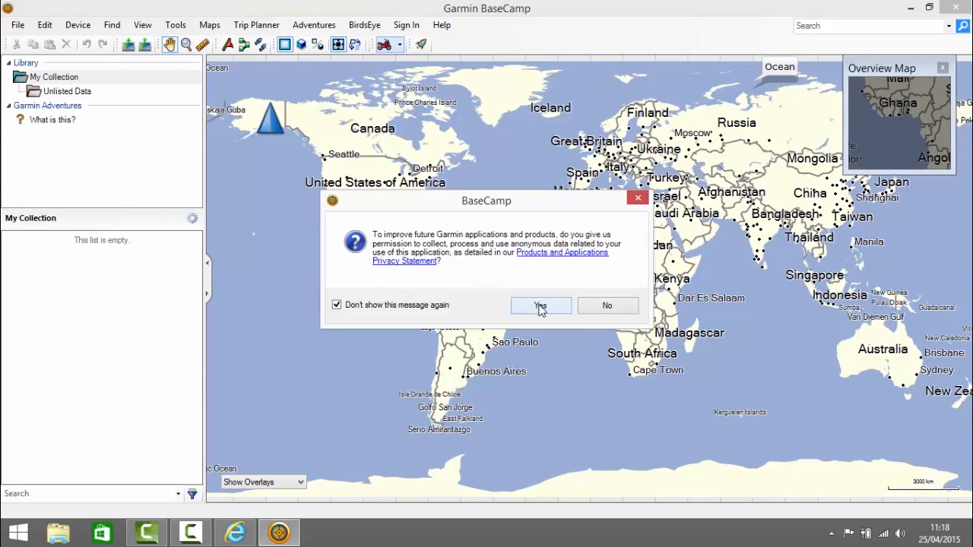
pyautogui.click(539, 304)
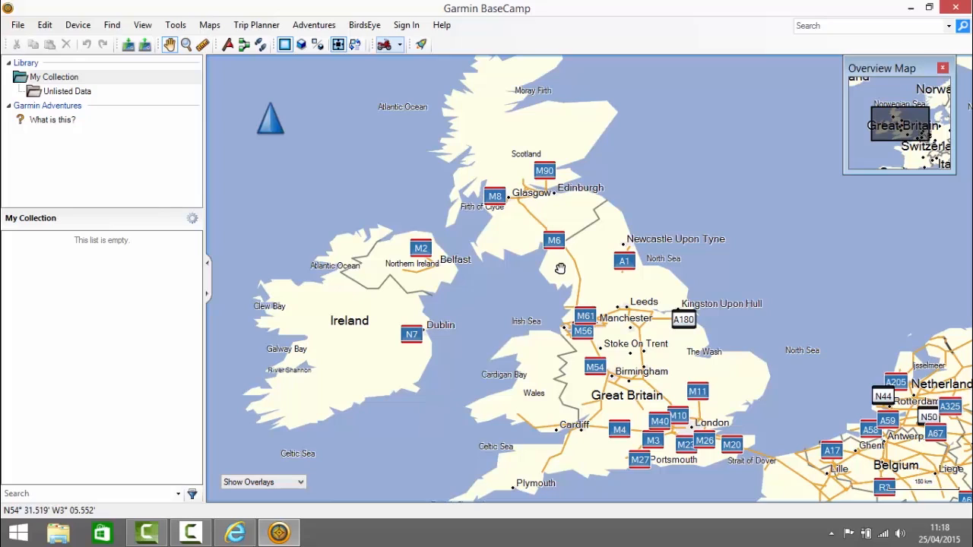
pyautogui.moveTo(611, 296)
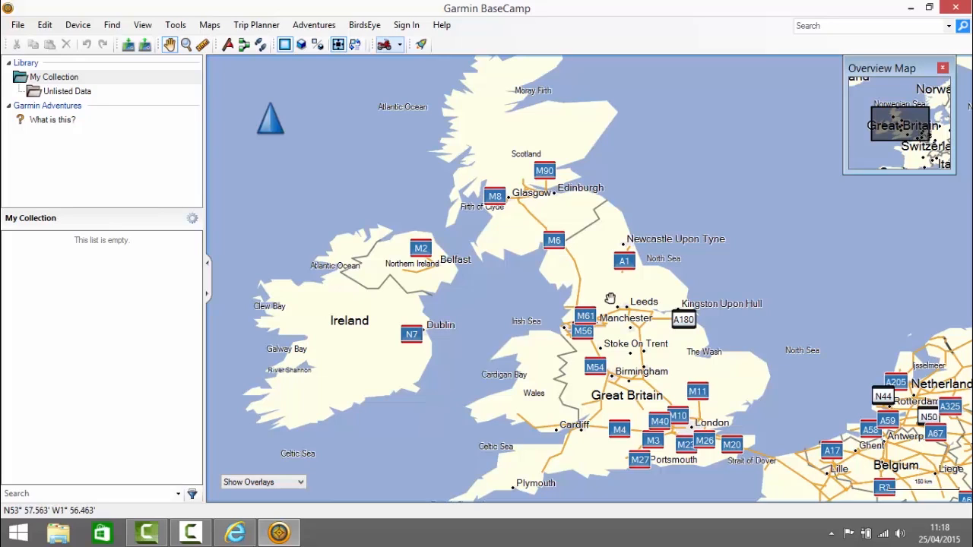